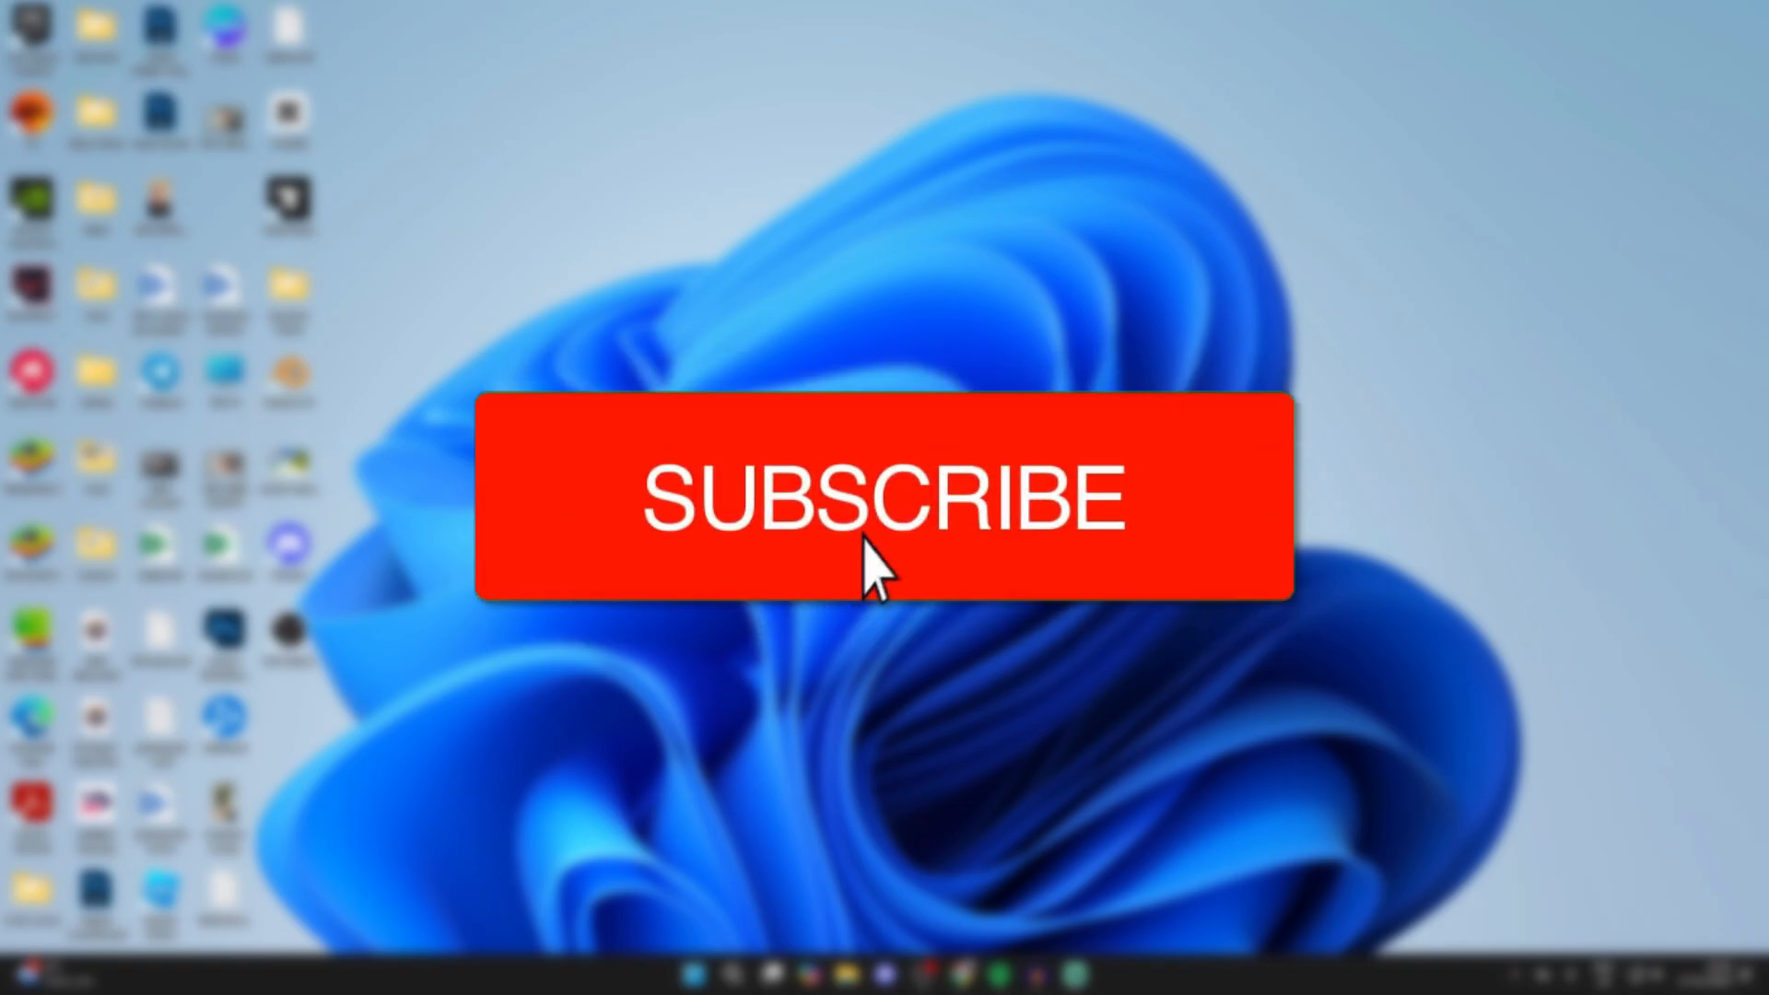
Step: Open the desktop PDF, see it shows raw code in Notepad, and close it
left_click(884, 496)
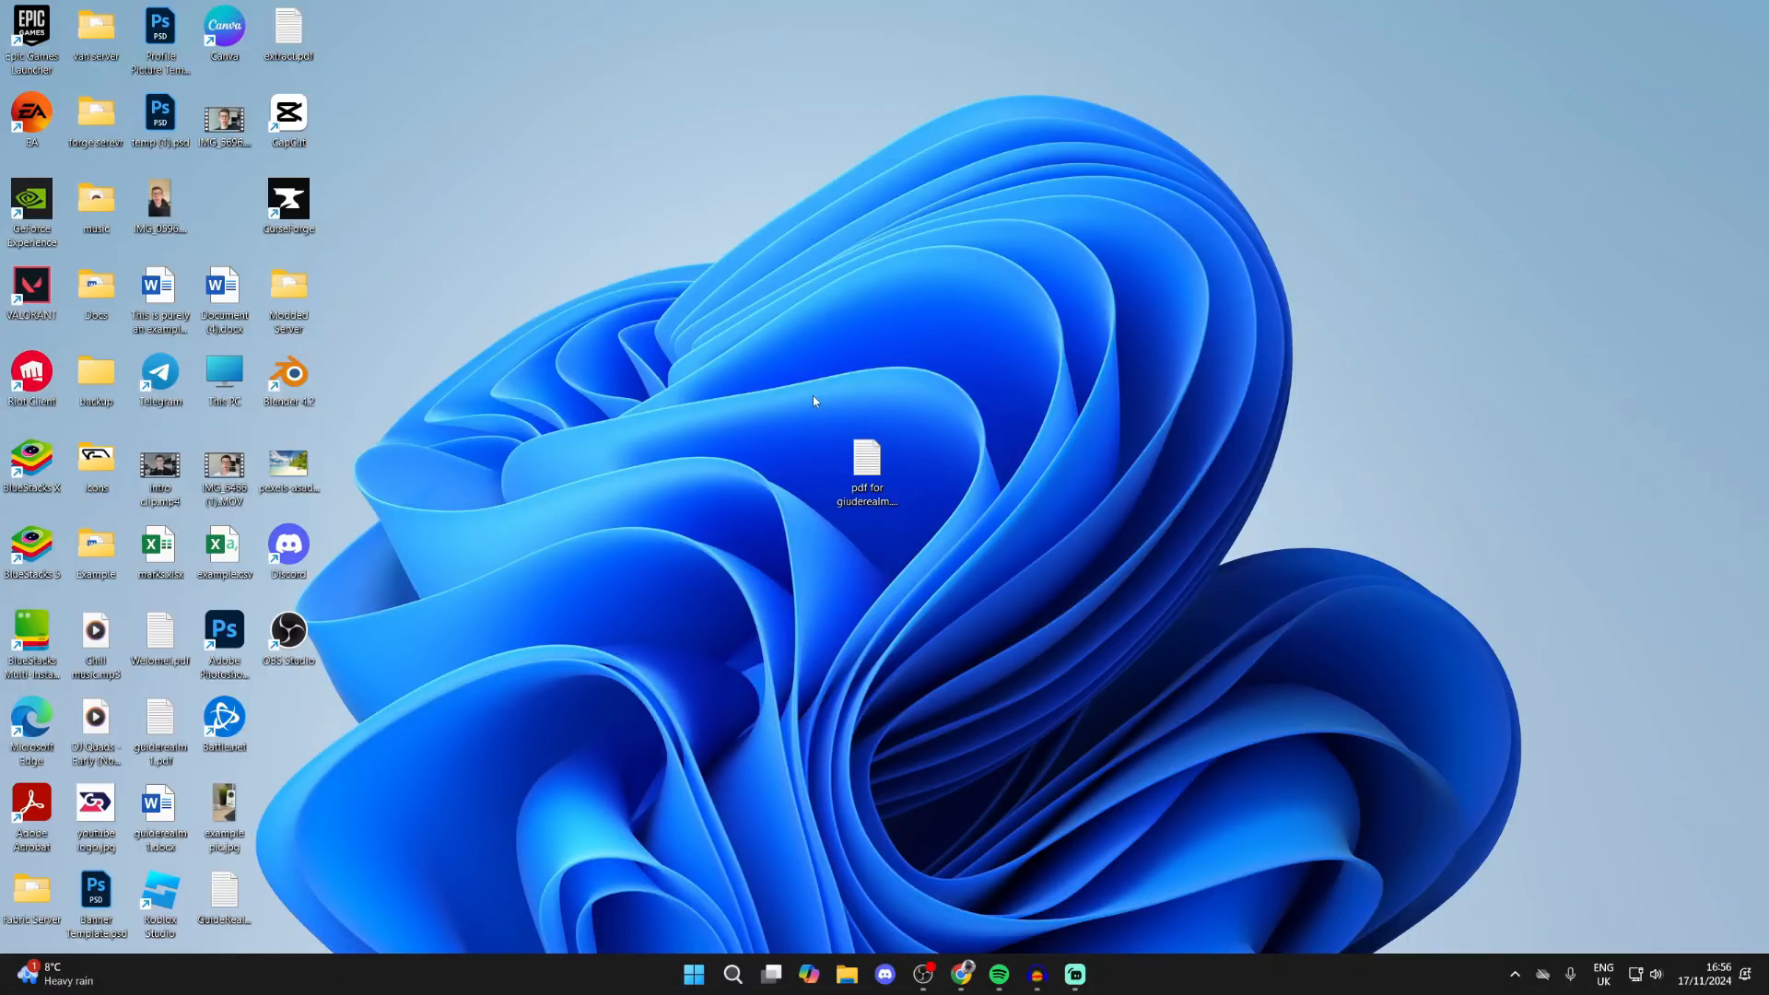
left_click(866, 469)
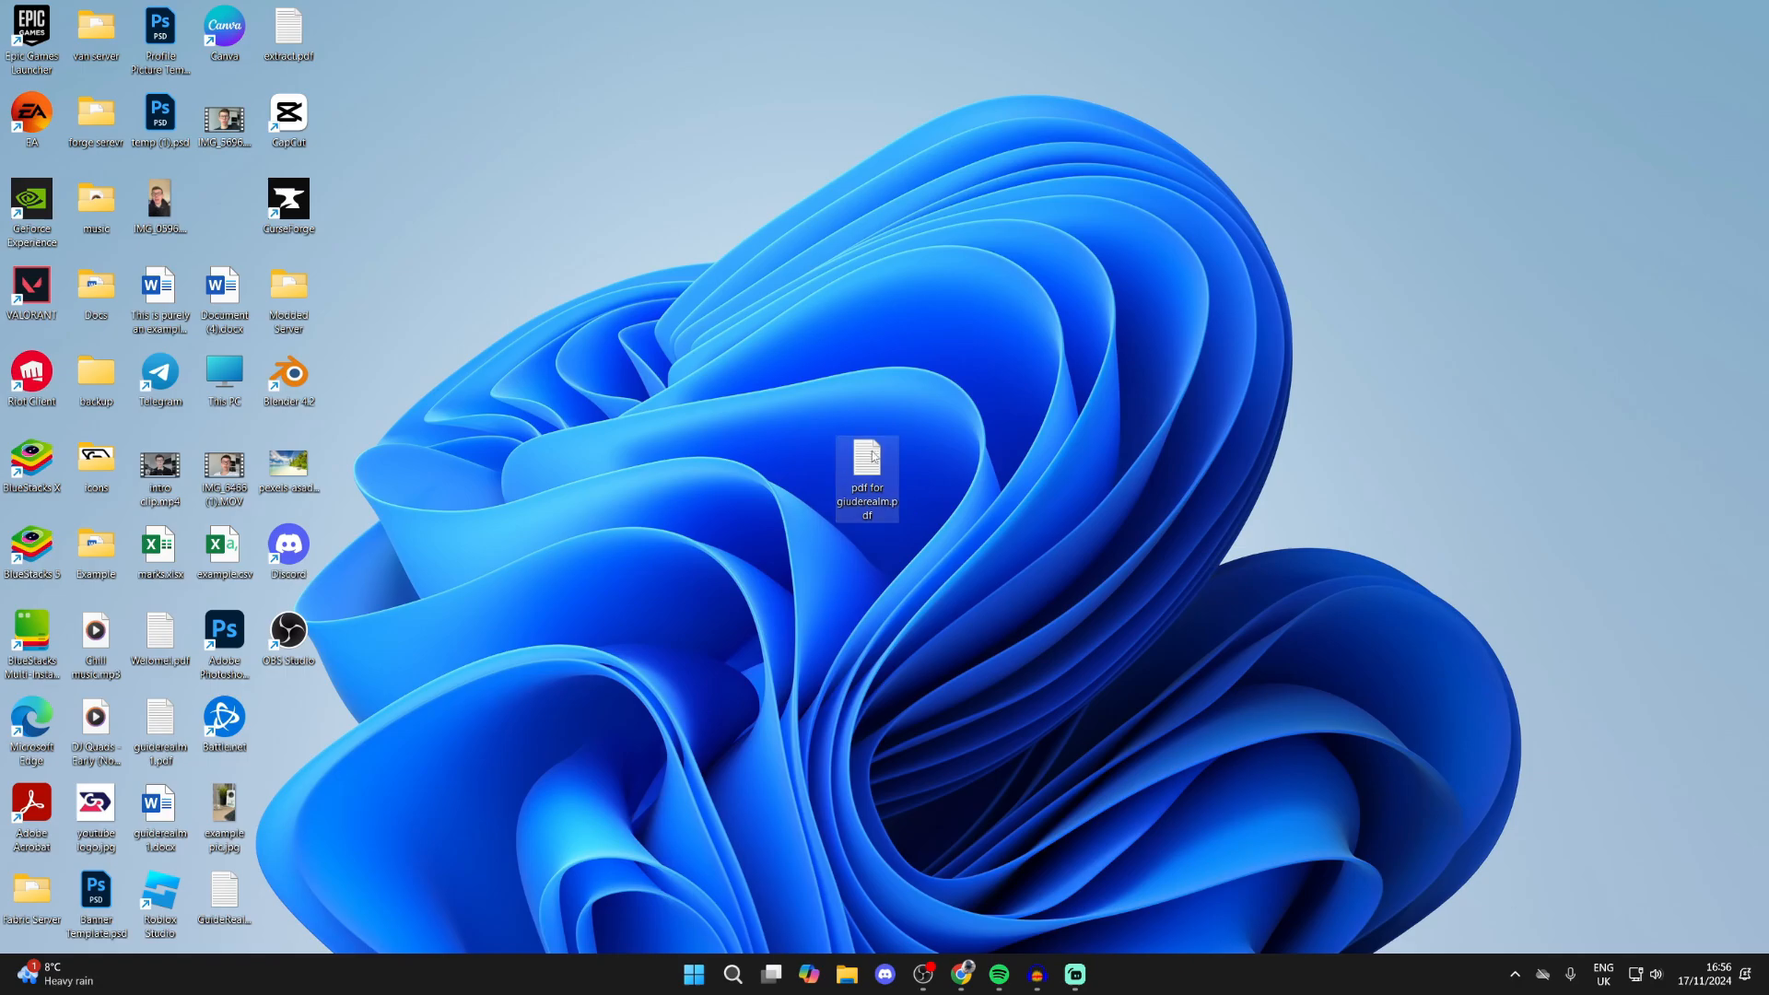
double_click(866, 475)
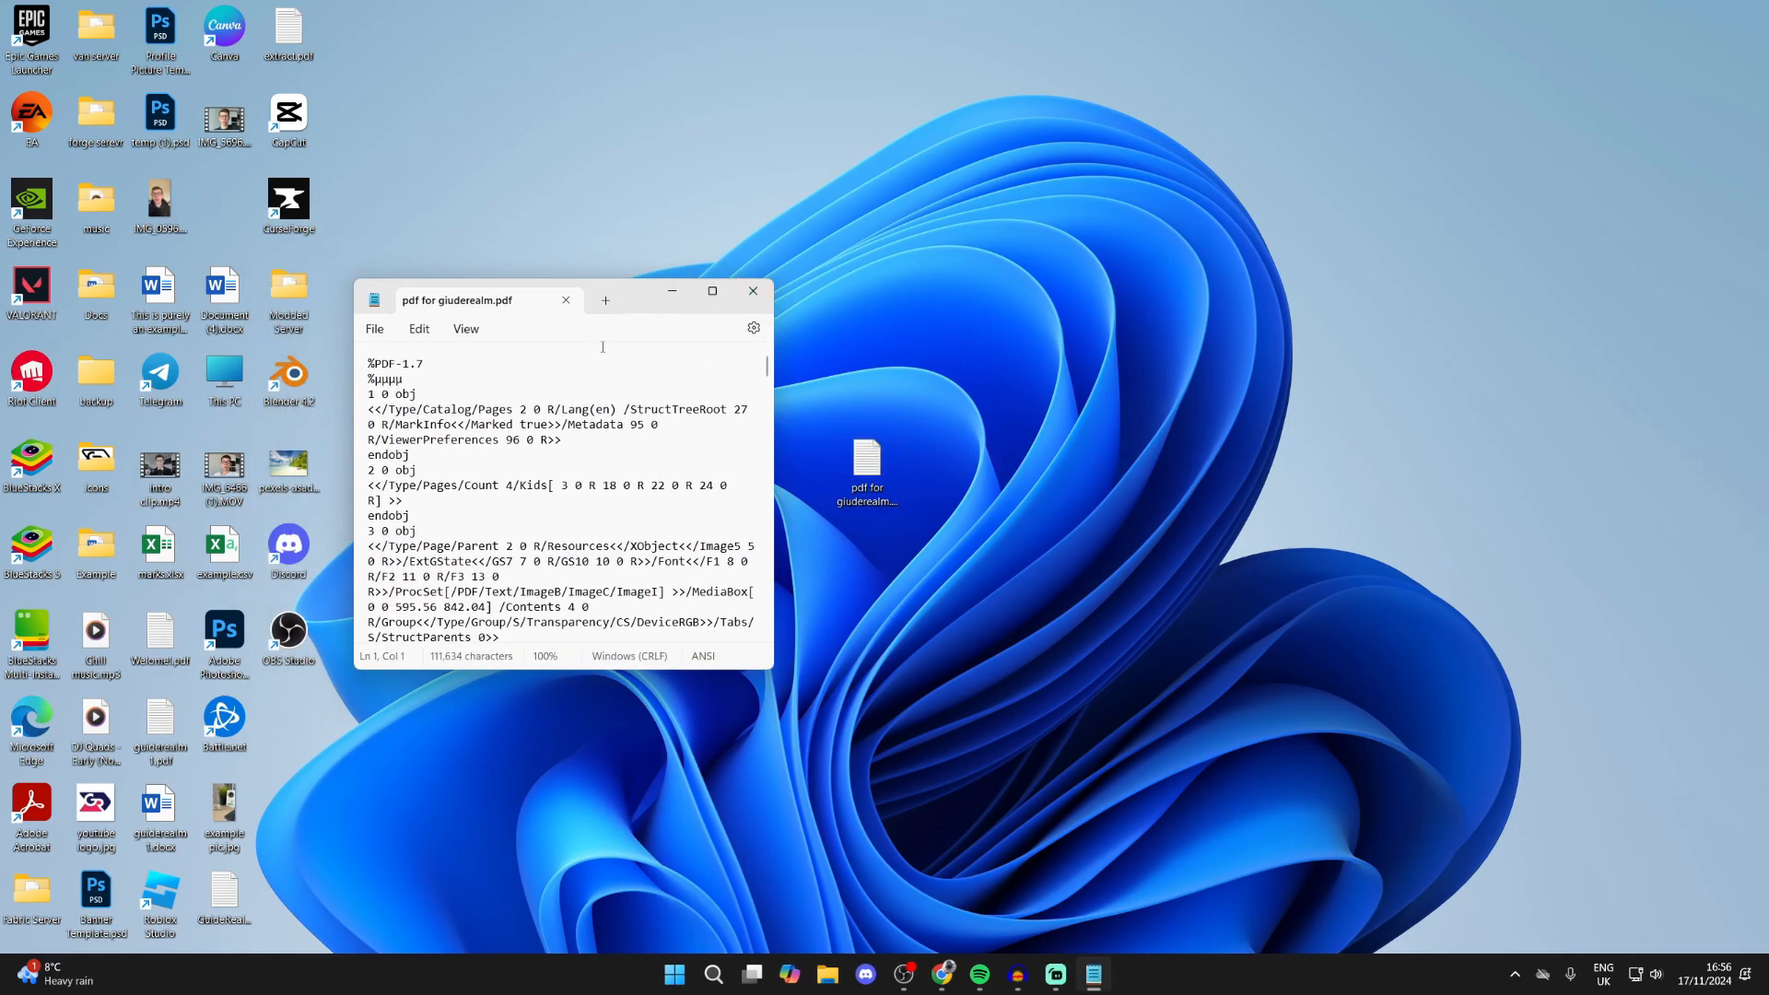
left_click(752, 291)
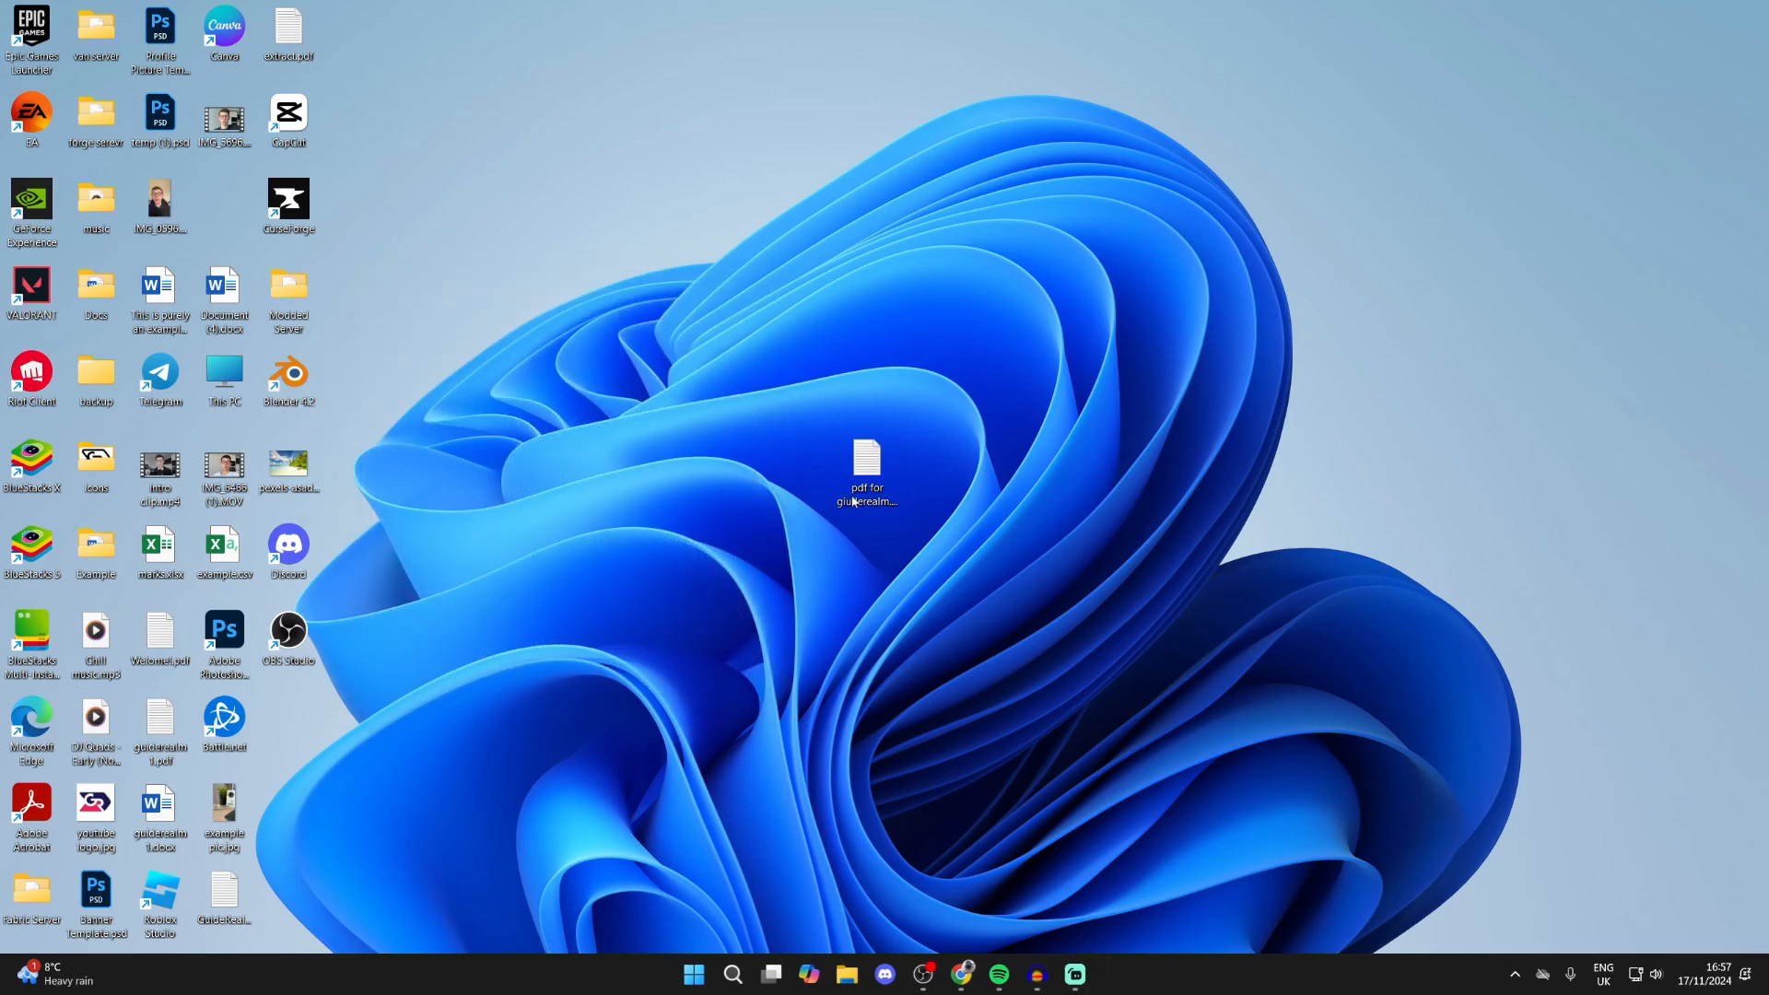
Step: From the PDF's Open with menu, choose to pick another app
left_click(866, 464)
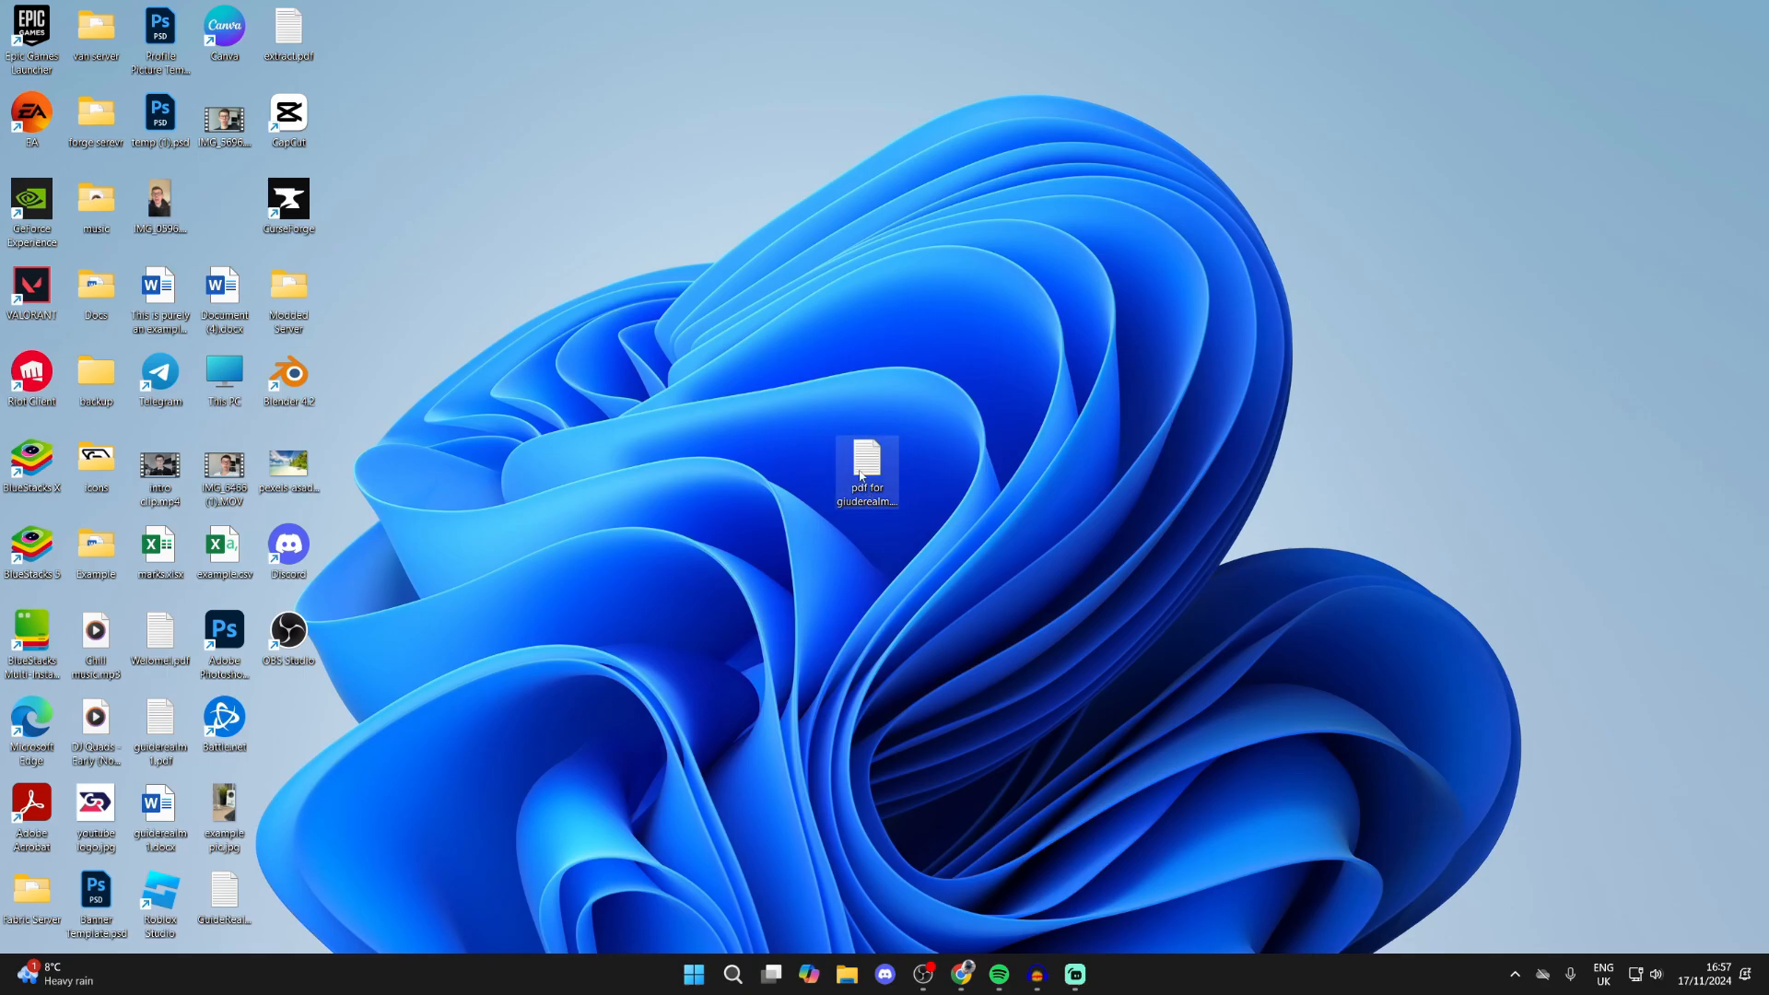
right_click(866, 474)
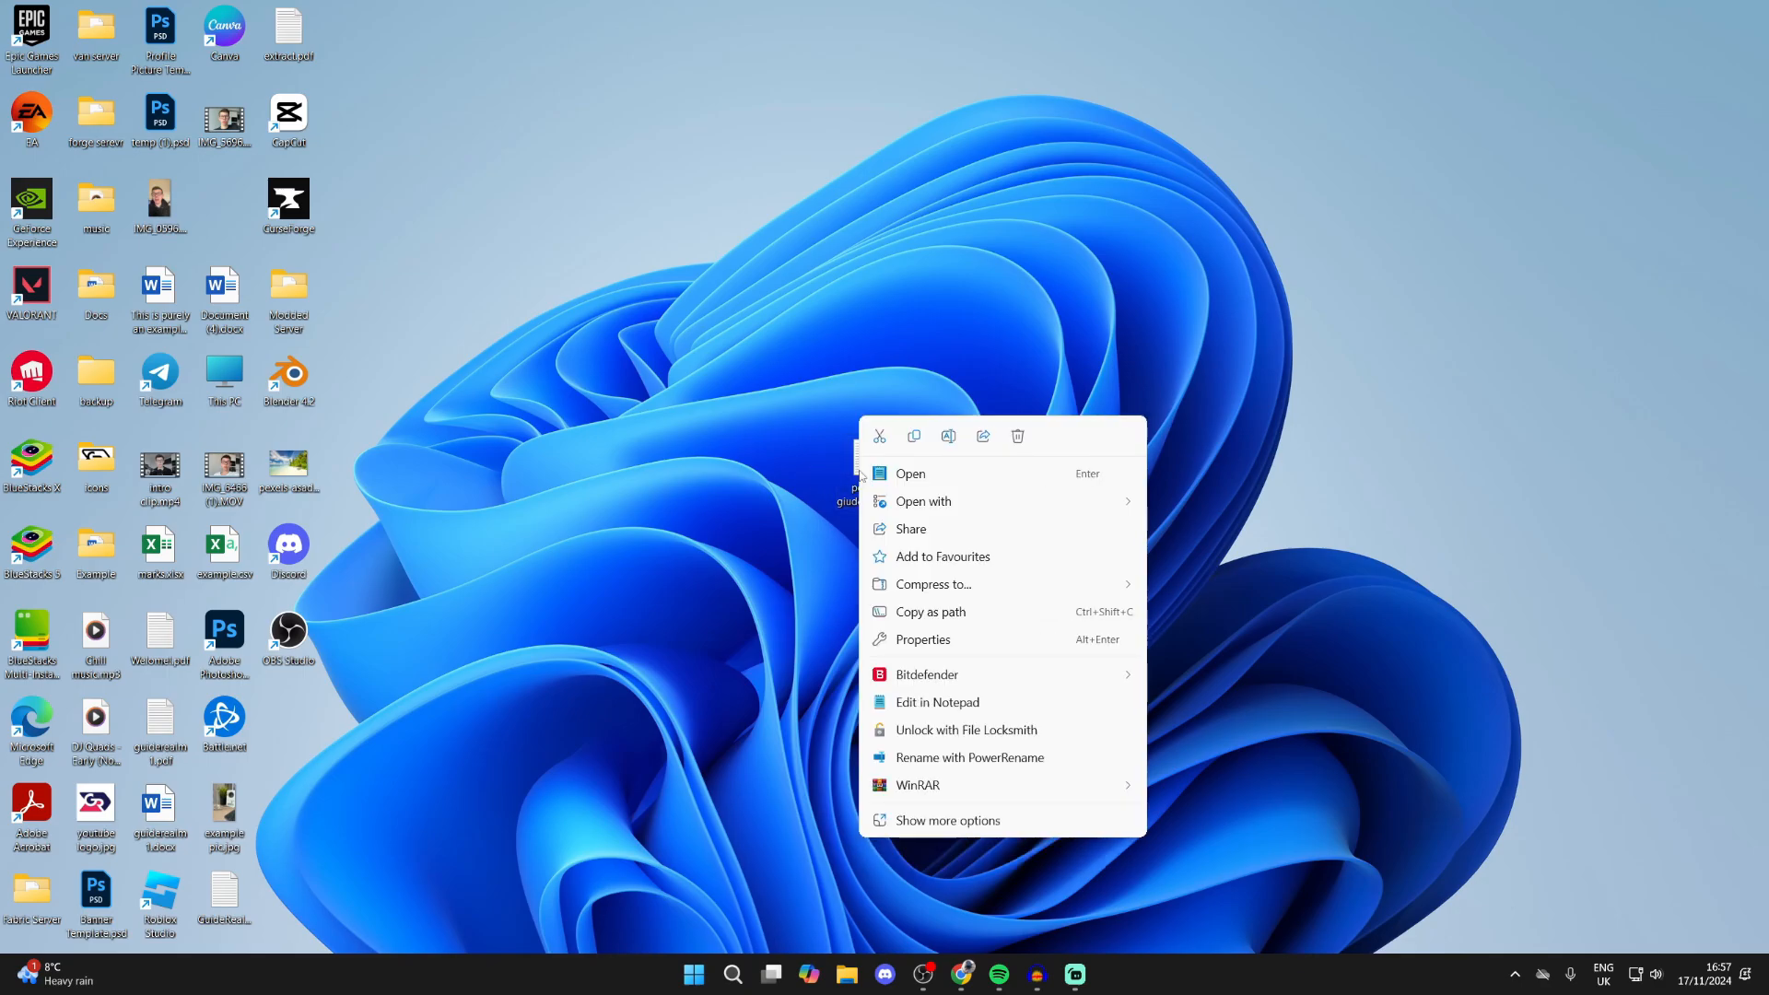
left_click(922, 501)
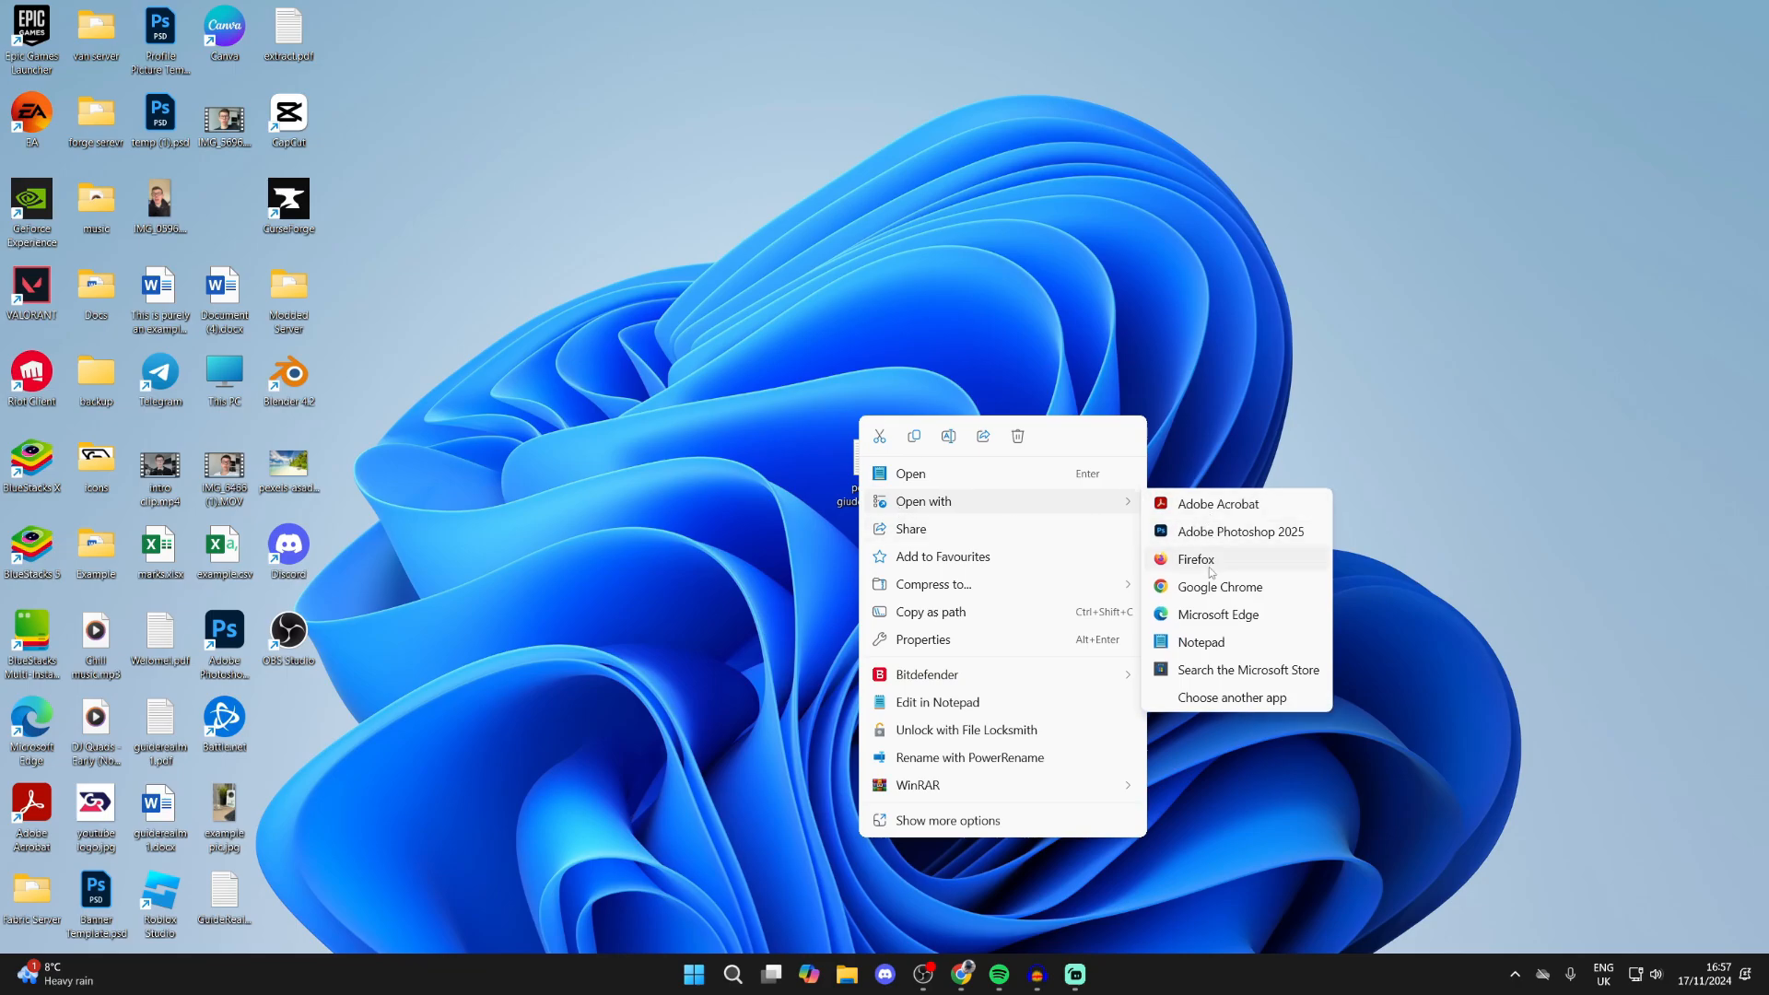
left_click(1233, 697)
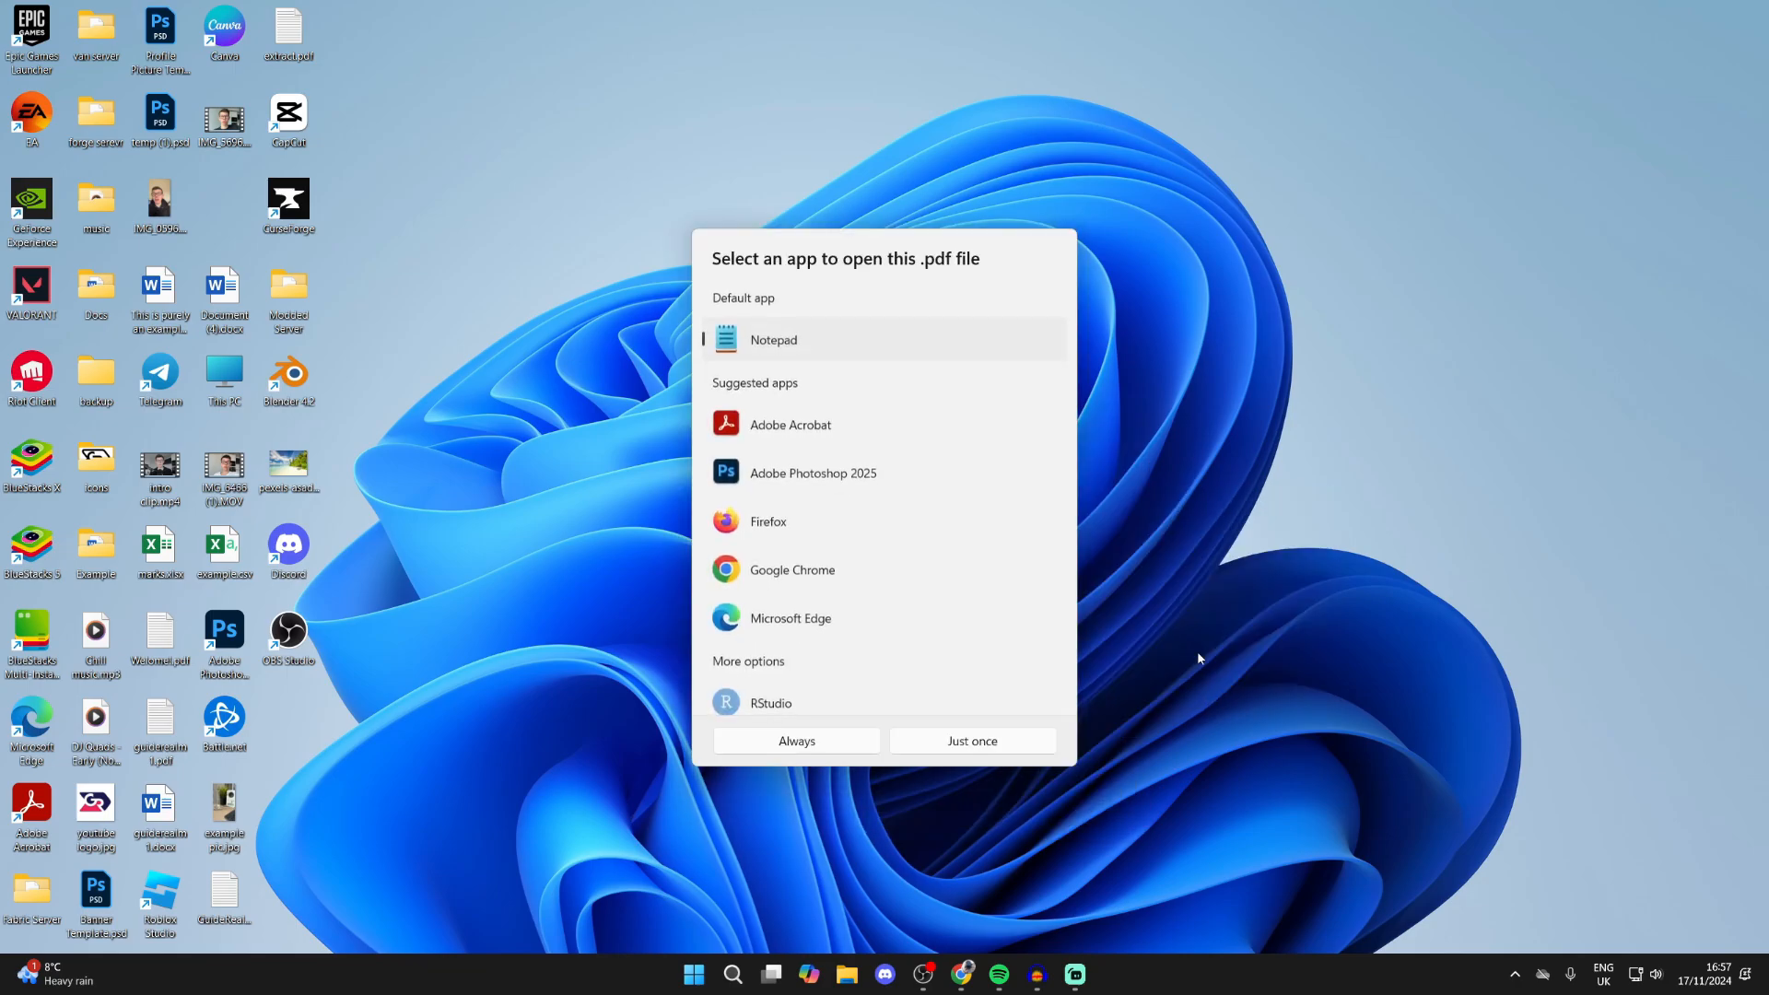
mouse_move(936, 448)
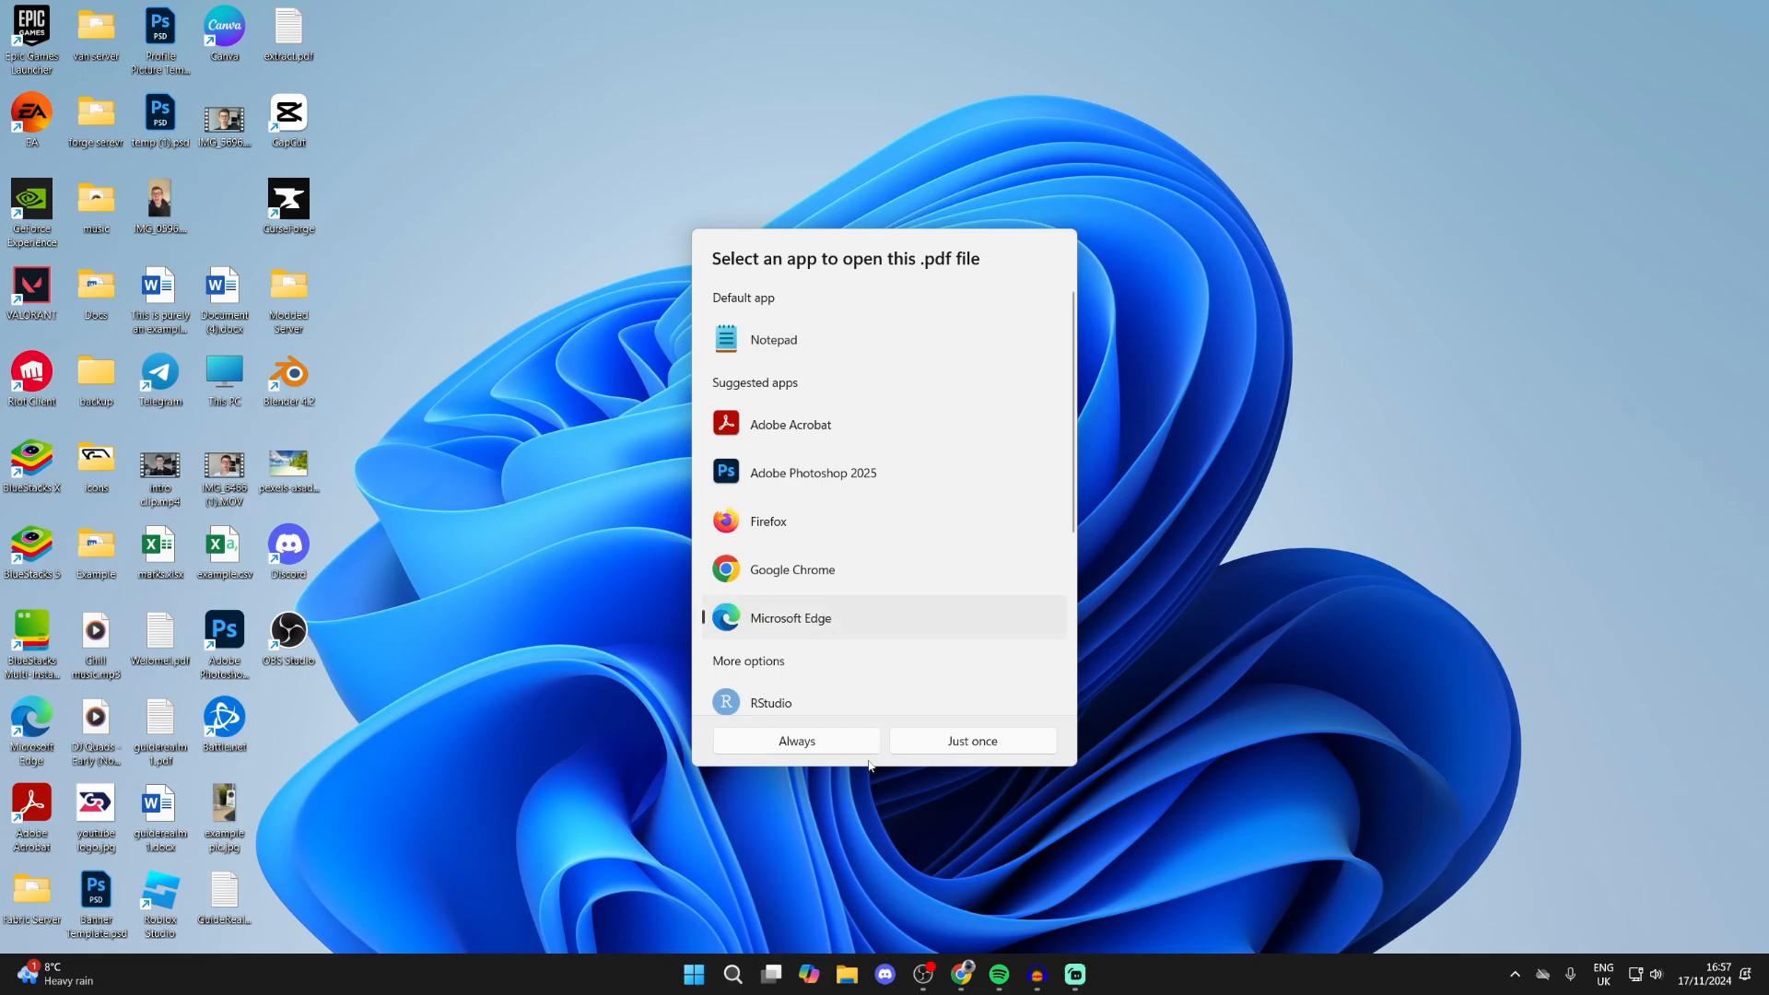
Step: Set Microsoft Edge to always open .pdf files
left_click(971, 741)
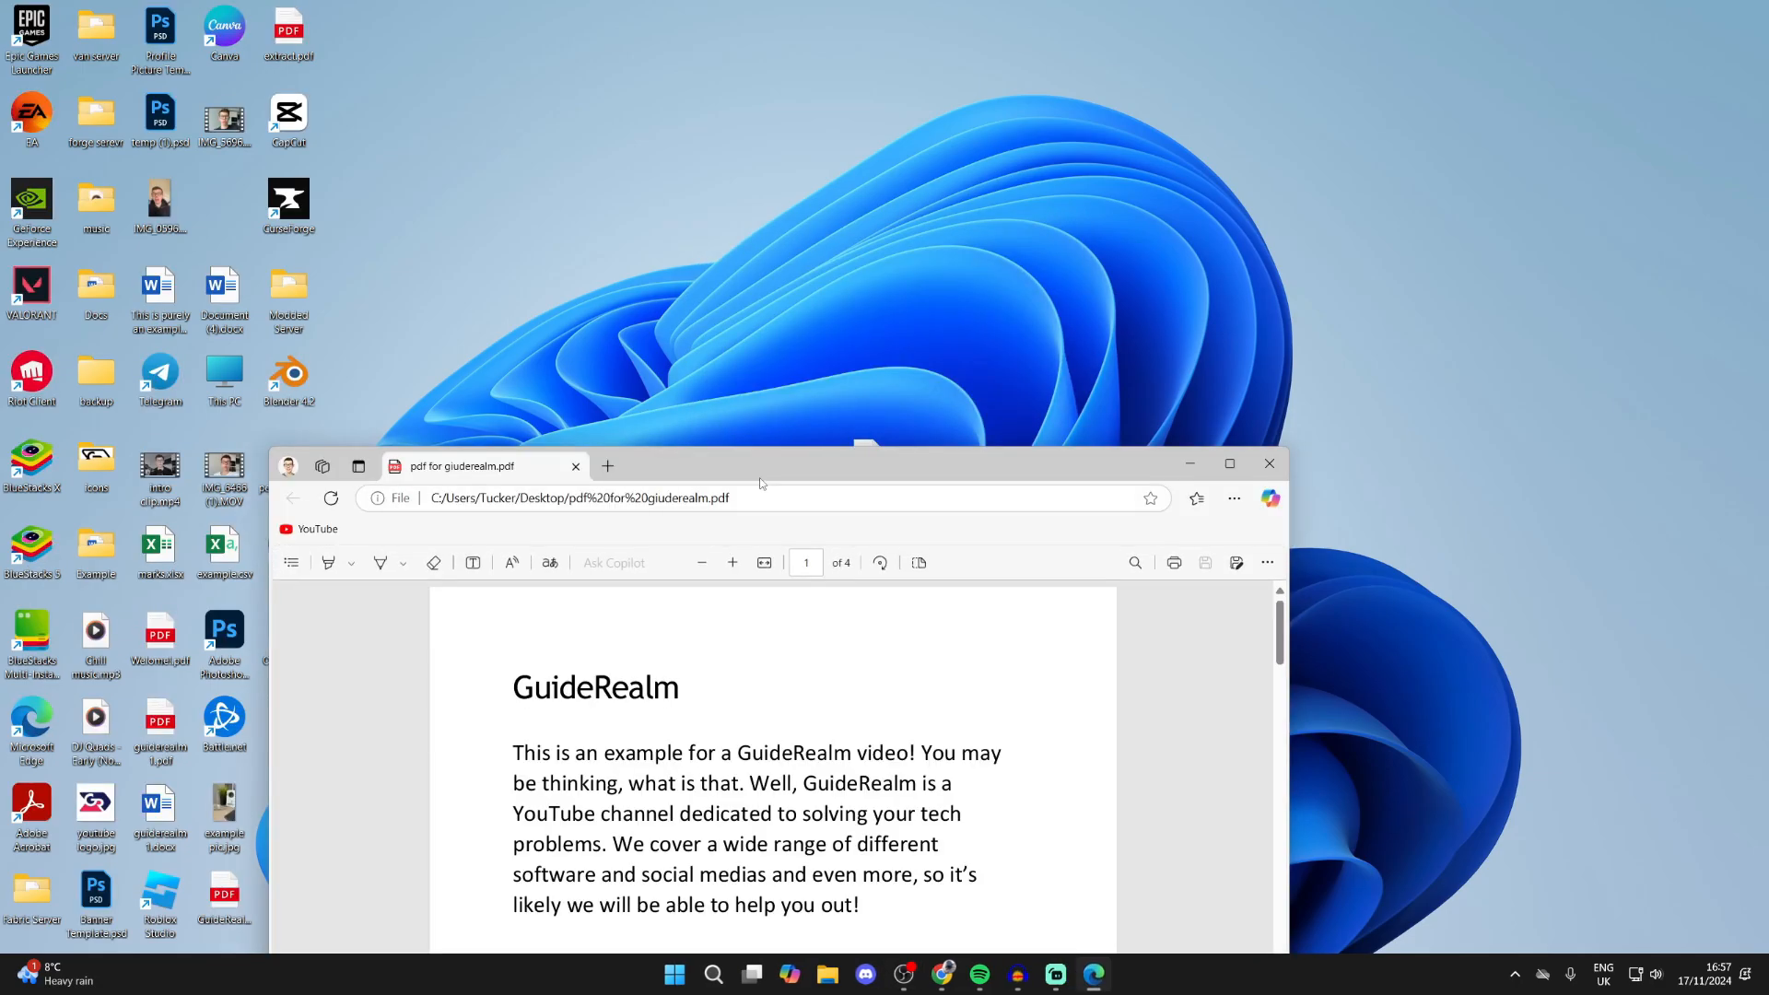
Step: Close the PDF in Edge and select the desktop file now showing Edge's PDF icon
left_click(1229, 463)
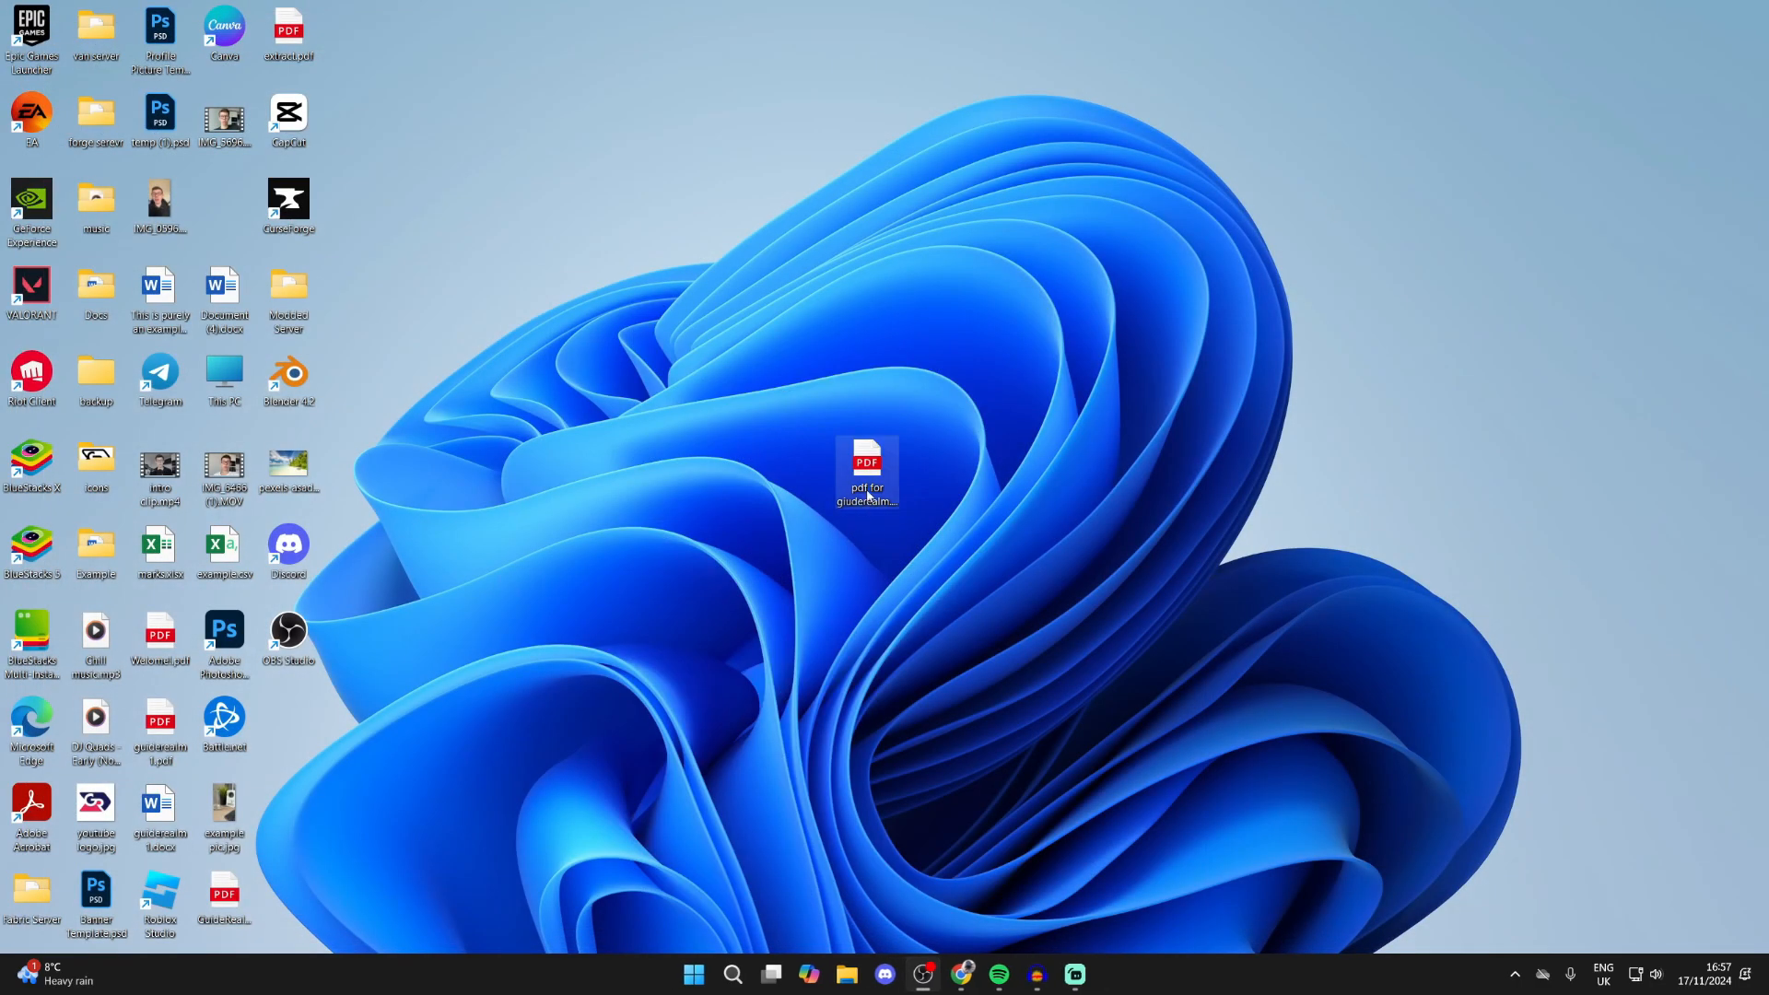
double_click(866, 470)
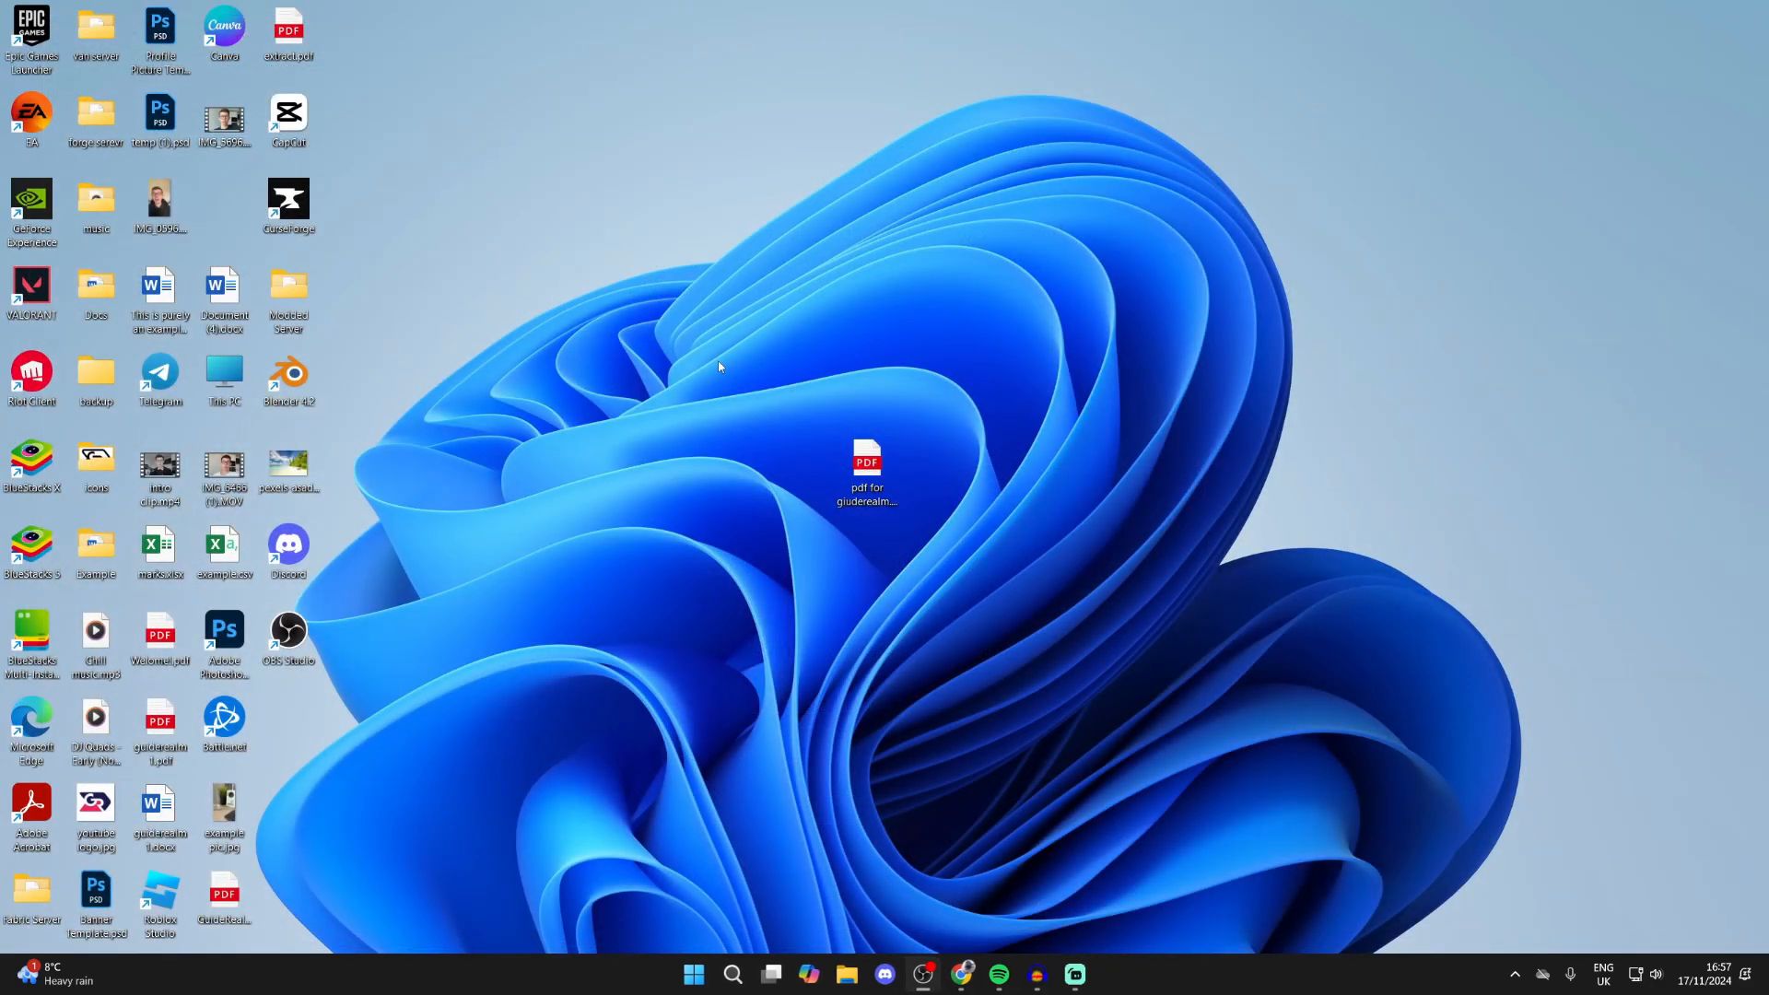
left_click(867, 462)
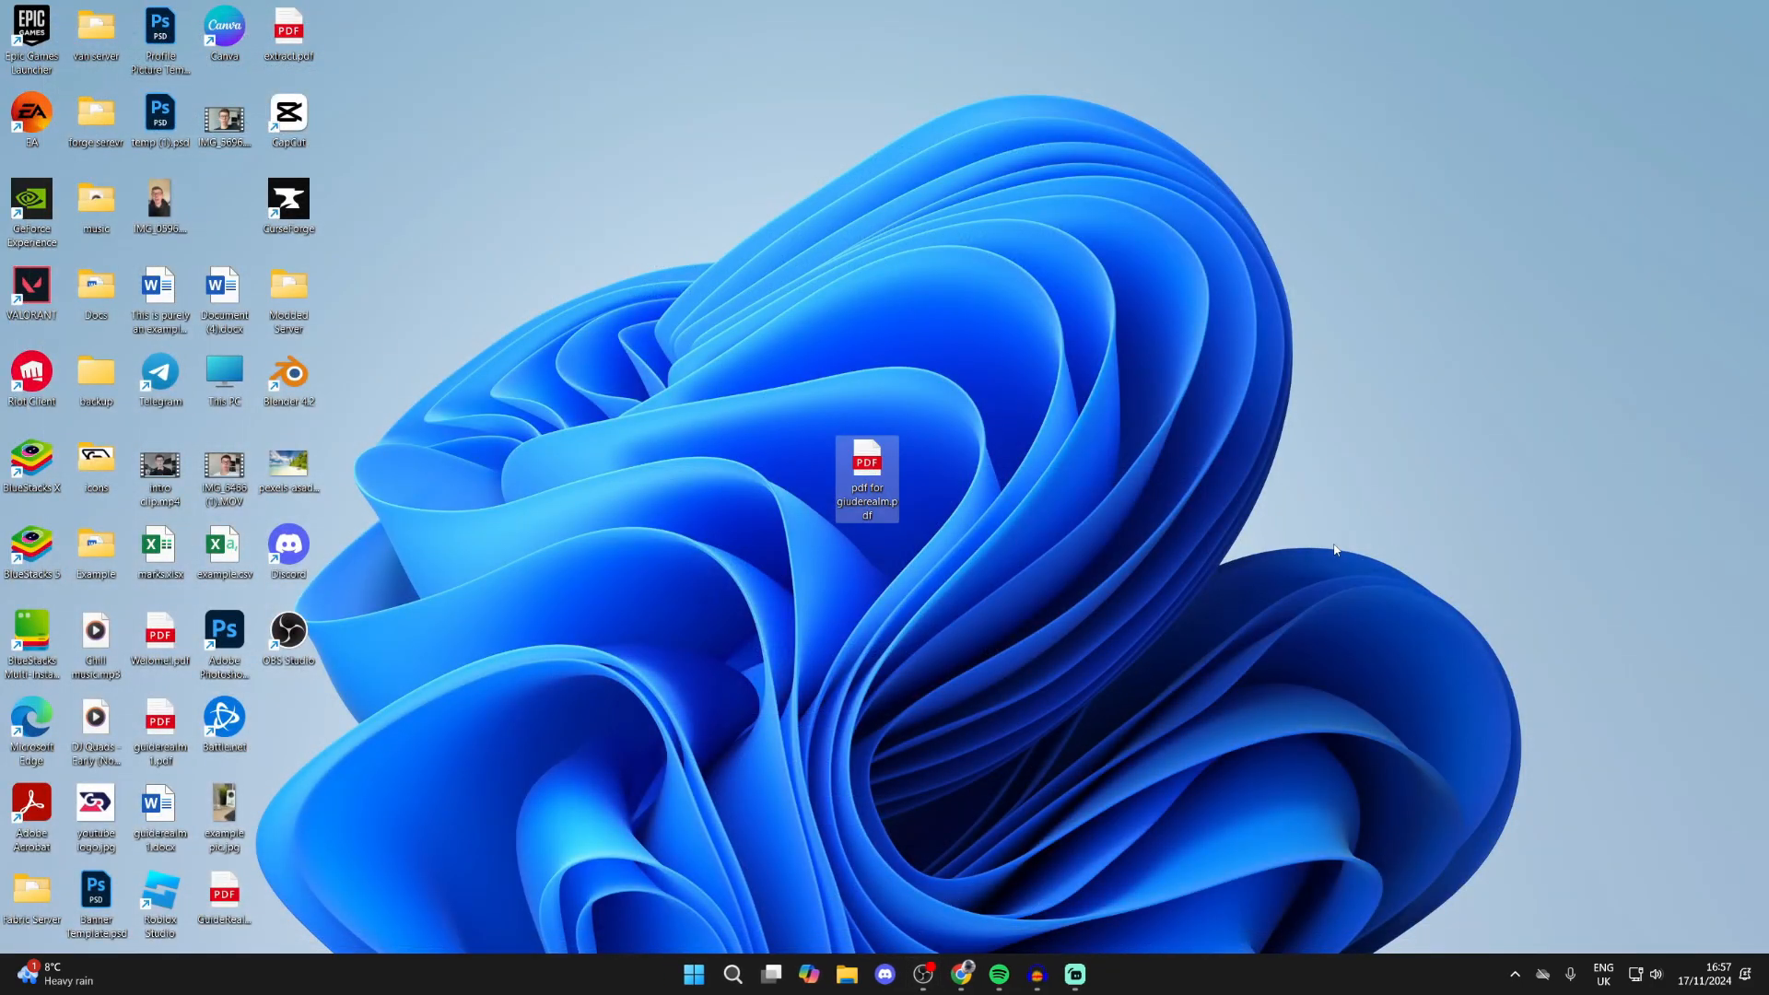